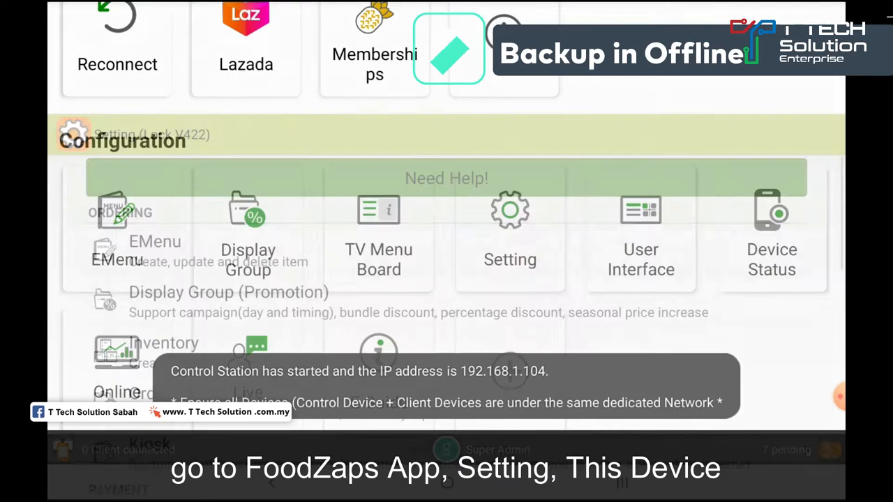
Step: Go to Setting > This Device to reach the Full Backup section
{"action": "left_click", "coordinate": [511, 230]}
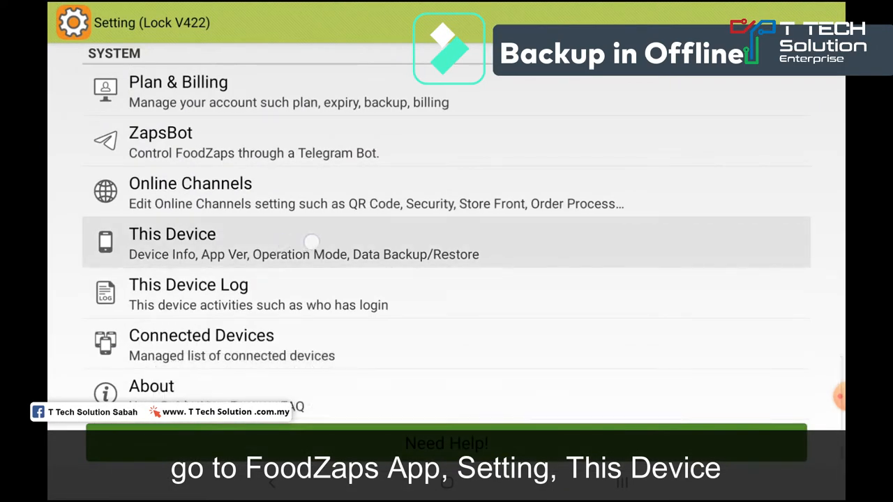
{"action": "left_click", "coordinate": [173, 243]}
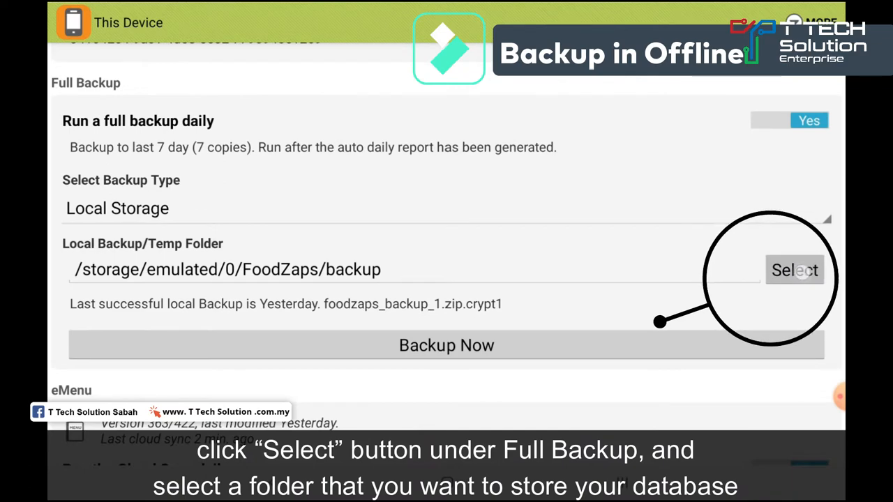
Step: Choose FoodZaps/backup on device storage as the local full-backup folder
{"action": "left_click", "coordinate": [795, 271]}
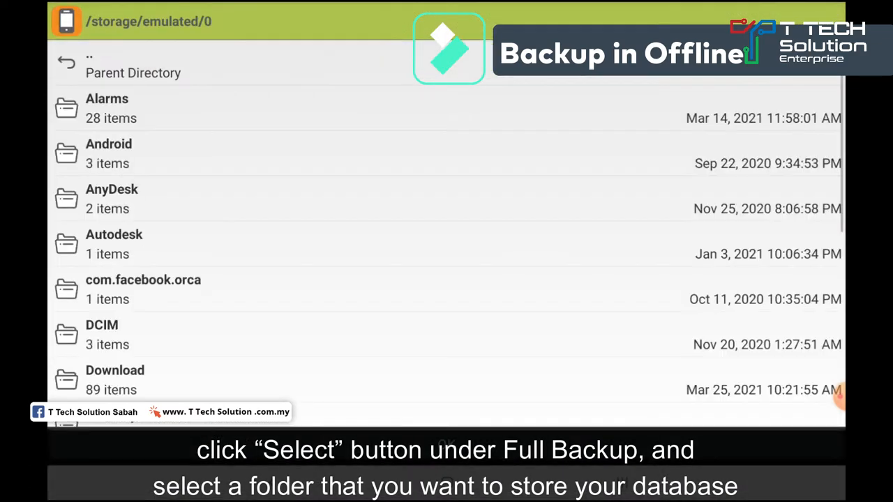
{"action": "scroll", "scroll_direction": "down", "scroll_amount": 3}
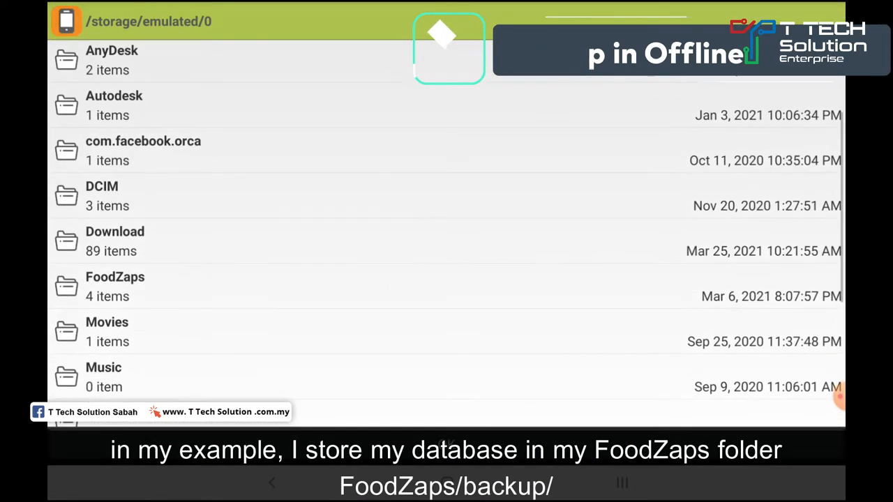
{"action": "left_click", "coordinate": [114, 286]}
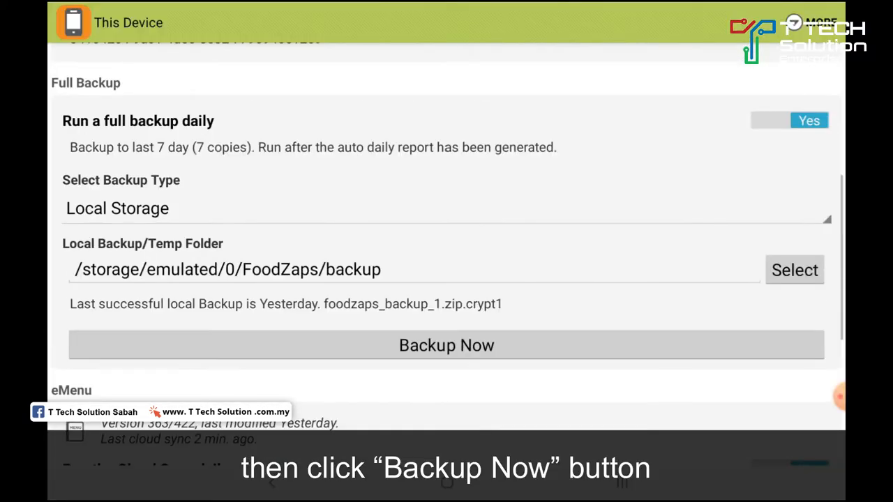
Step: Run Backup Now so foodzaps_backup_6.zip.crypt1 is created successfully
{"action": "left_click", "coordinate": [447, 345]}
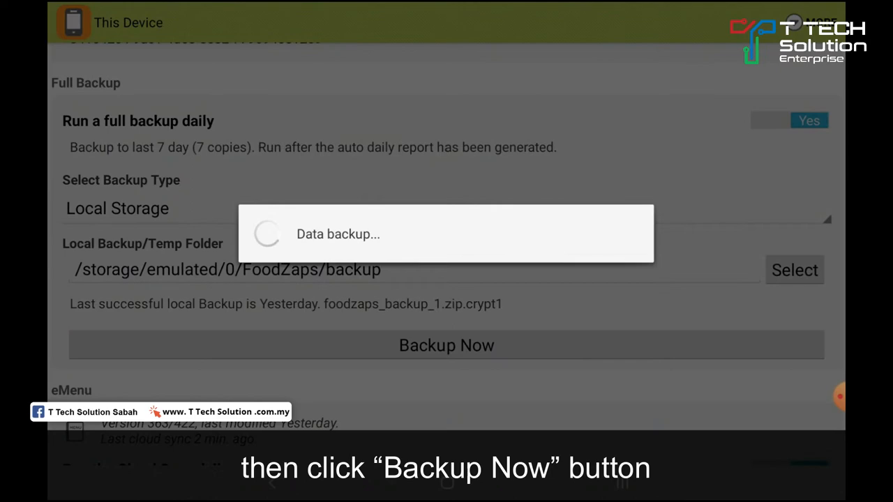
{"action": "left_click", "coordinate": [447, 344]}
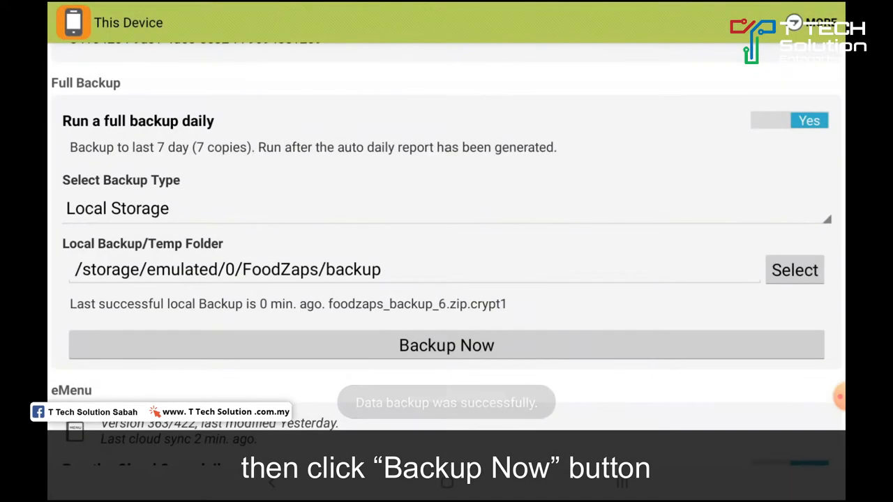
{"action": "left_click", "coordinate": [446, 346]}
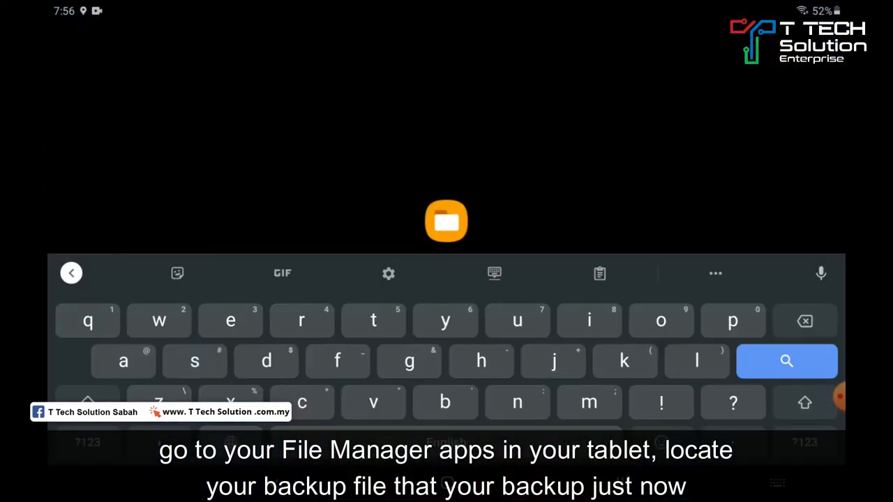
Step: Browse Internal storage > FoodZaps > backup and select foodzaps_backup_6.zip.crypt1
{"action": "left_click", "coordinate": [447, 221]}
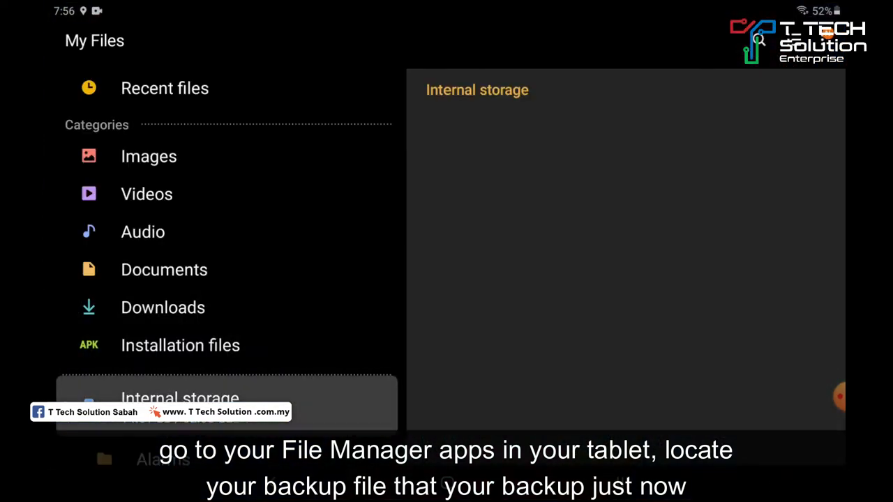
{"action": "left_click", "coordinate": [179, 398]}
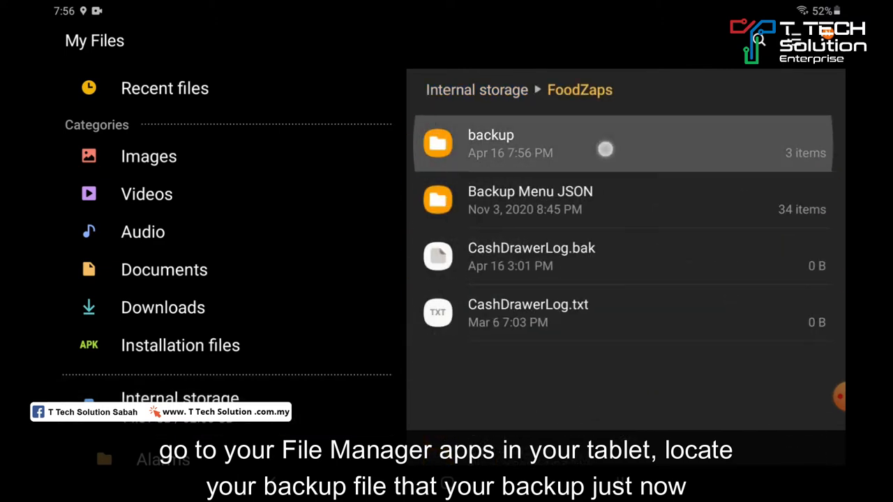
{"action": "left_click", "coordinate": [491, 143]}
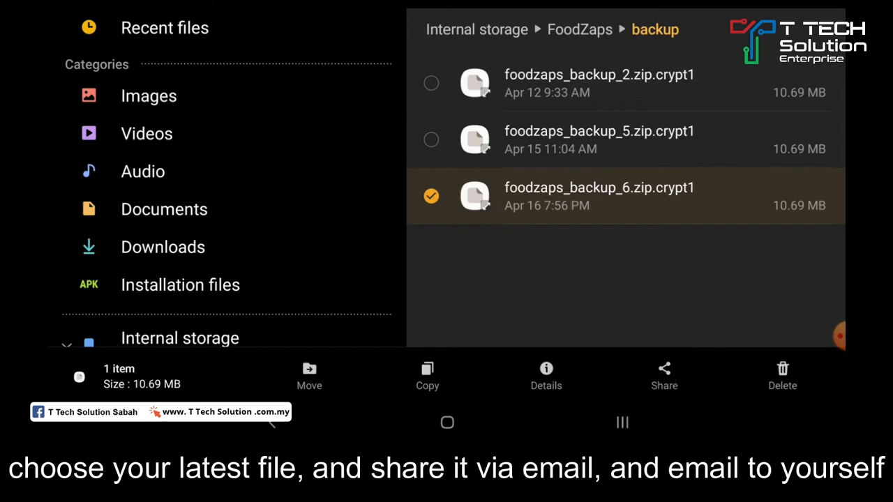
Step: Share the selected backup file through Gmail from the share sheet
{"action": "left_click", "coordinate": [664, 377]}
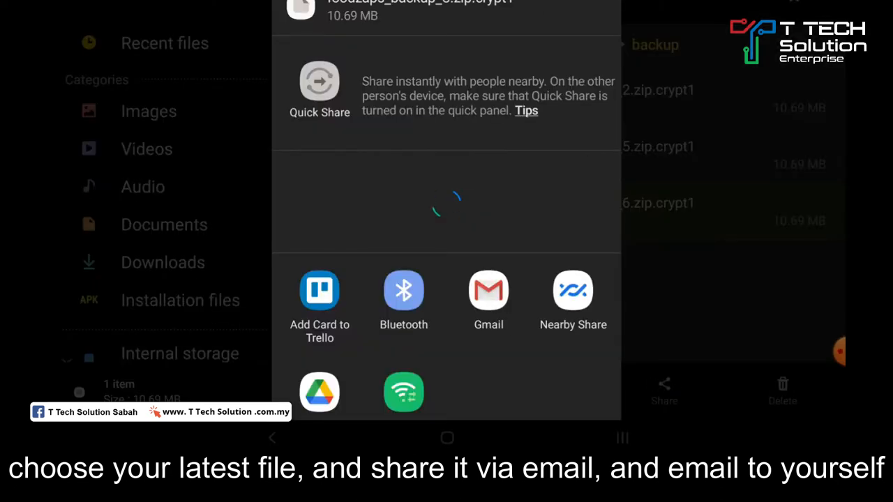
{"action": "left_click", "coordinate": [489, 291]}
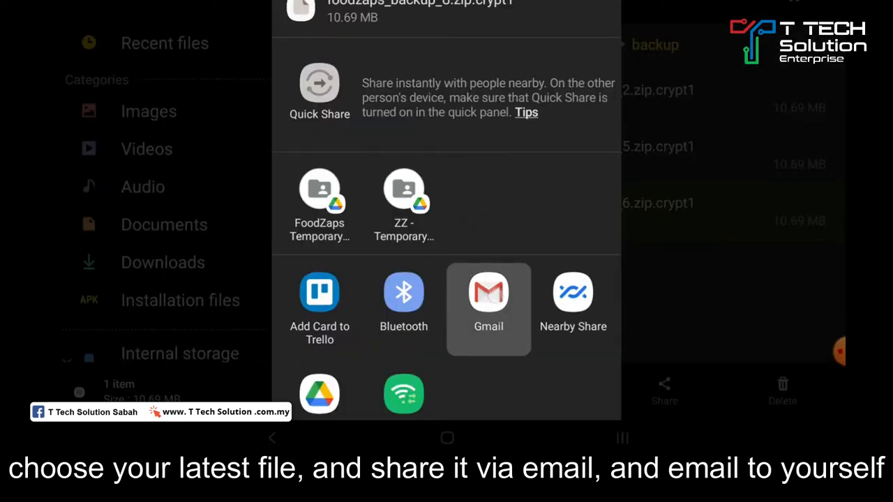
{"action": "left_click", "coordinate": [488, 300]}
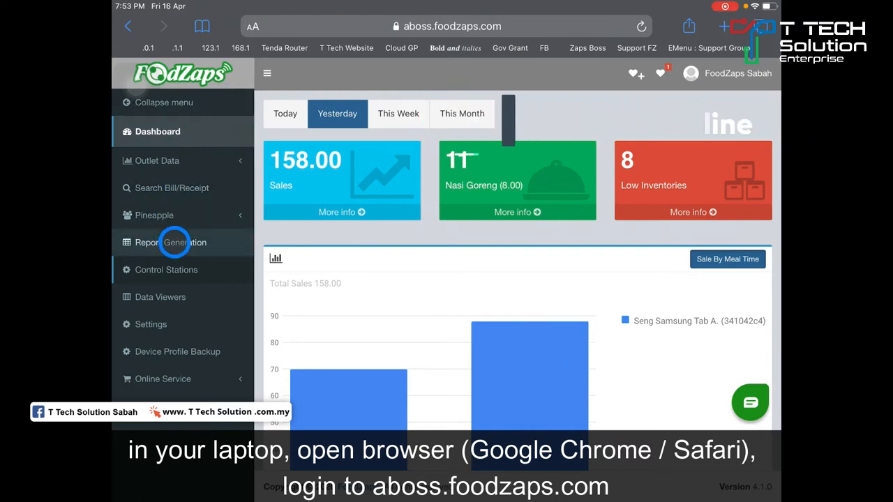
Step: Select the Seng Samsung Tab A outlet under Control Stations and save changes
{"action": "left_click", "coordinate": [166, 270]}
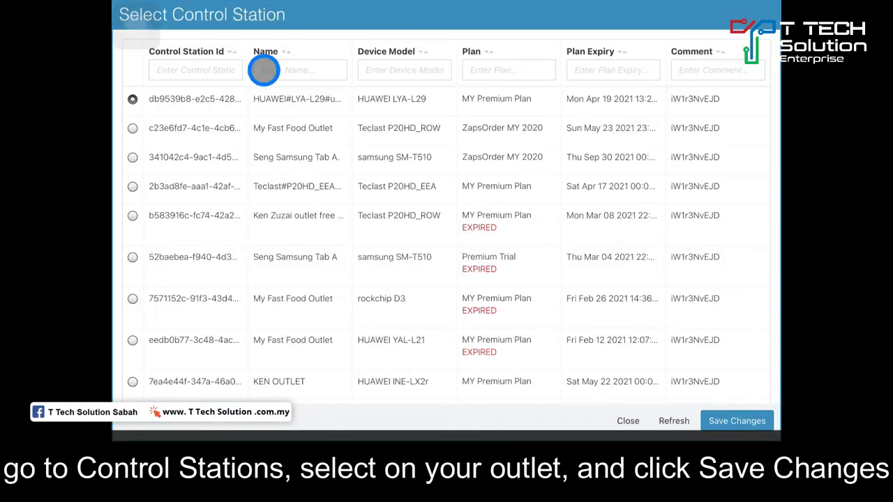
{"action": "left_click", "coordinate": [132, 156]}
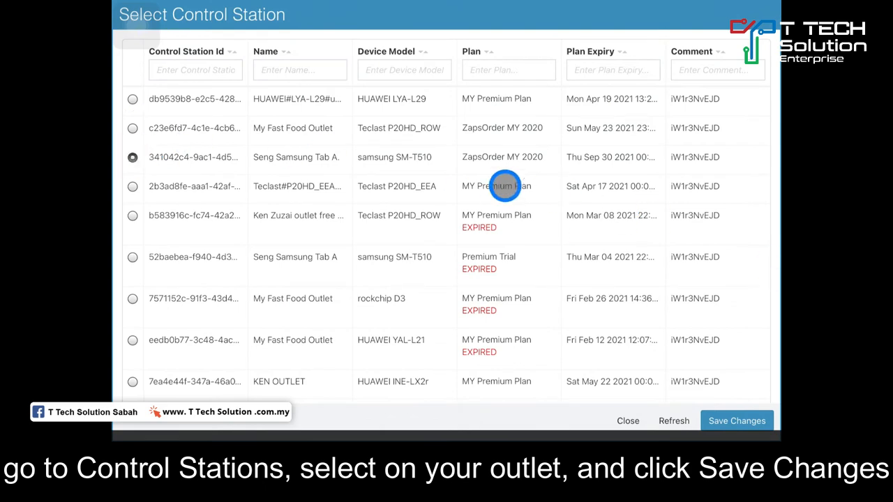
{"action": "left_click", "coordinate": [737, 421]}
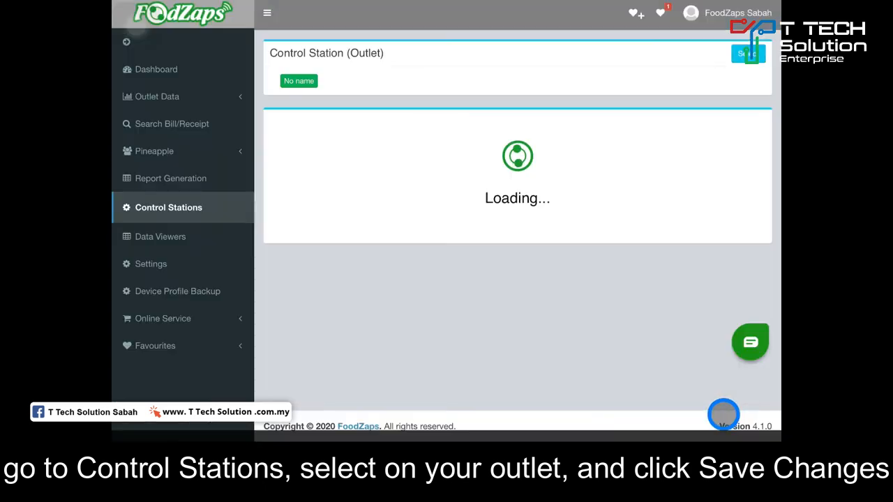
Step: Save the Device Profile to cloud and acknowledge the public menu sync success
{"action": "left_click", "coordinate": [449, 189]}
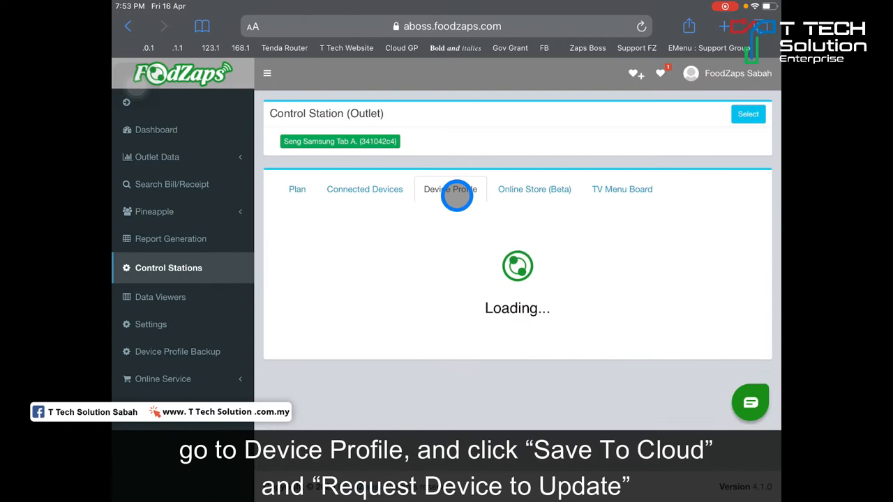
{"action": "left_click", "coordinate": [449, 190]}
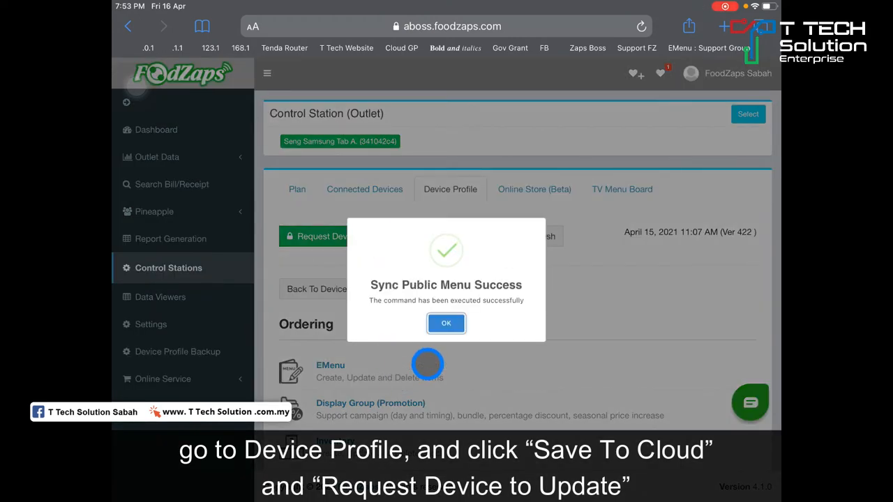
{"action": "left_click", "coordinate": [447, 324]}
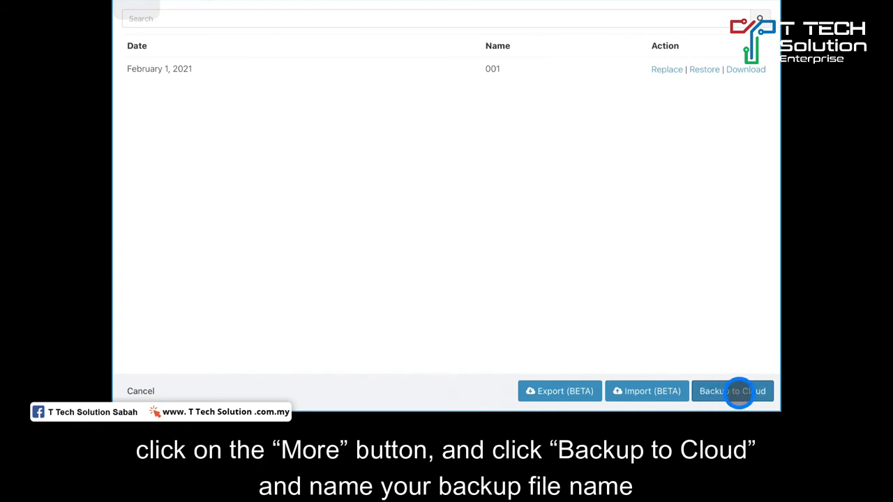
Step: Back up the device profile to cloud as 002 and confirm Update Successful
{"action": "left_click", "coordinate": [733, 391]}
{"action": "type", "text": "002"}
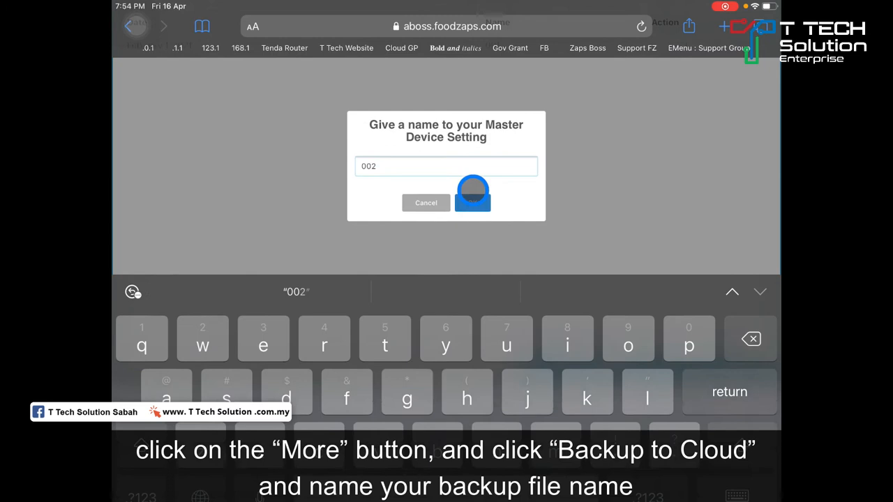
{"action": "left_click", "coordinate": [473, 193]}
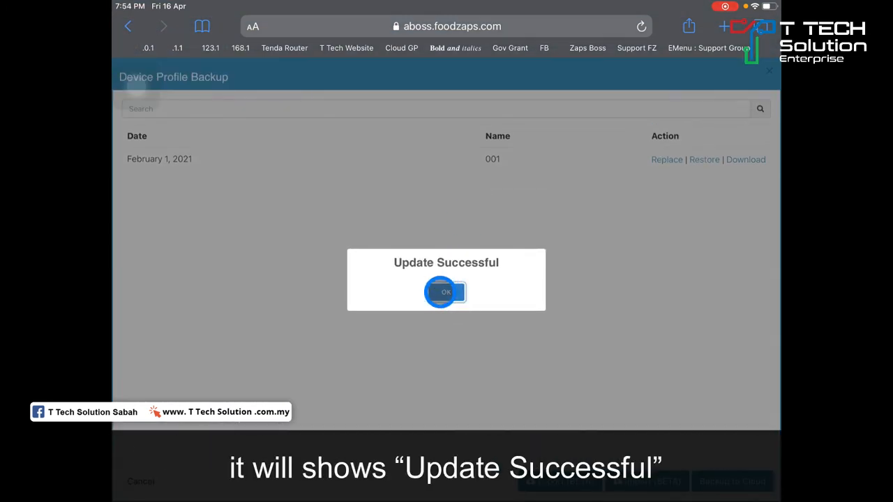
{"action": "left_click", "coordinate": [447, 292]}
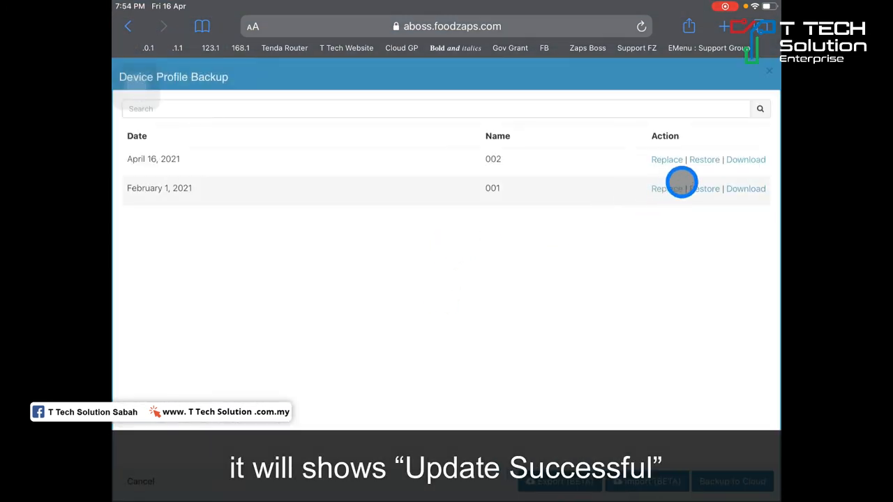